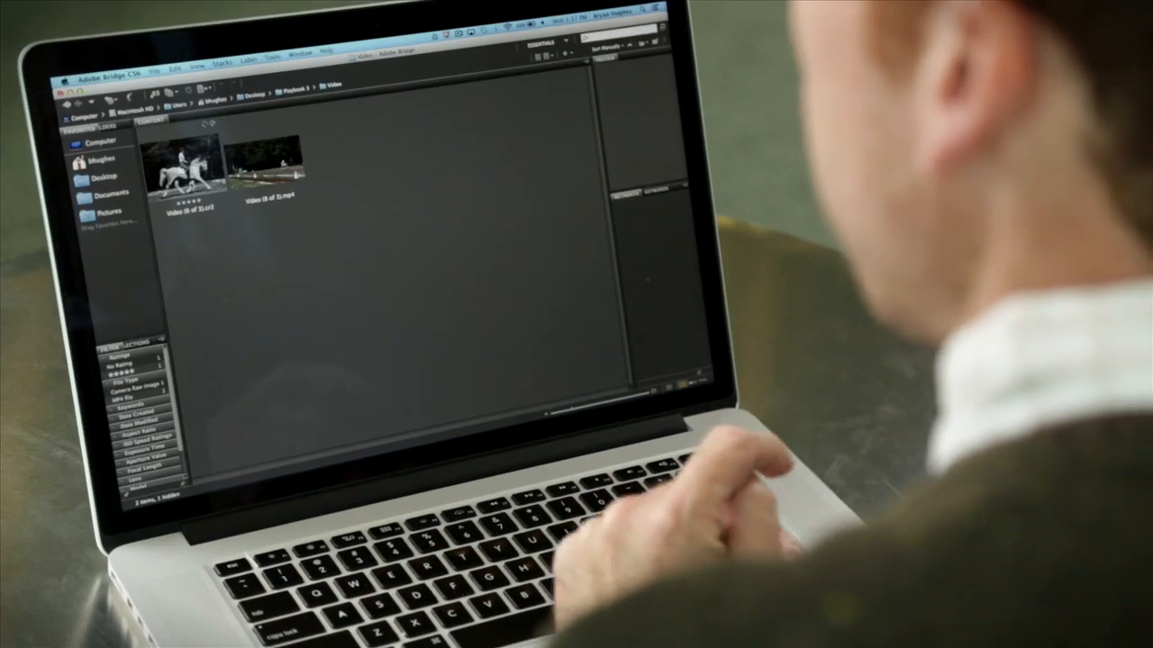
Select the Video (6 of 3).cr2 horse still and view it full-screen in Bridge
click(180, 163)
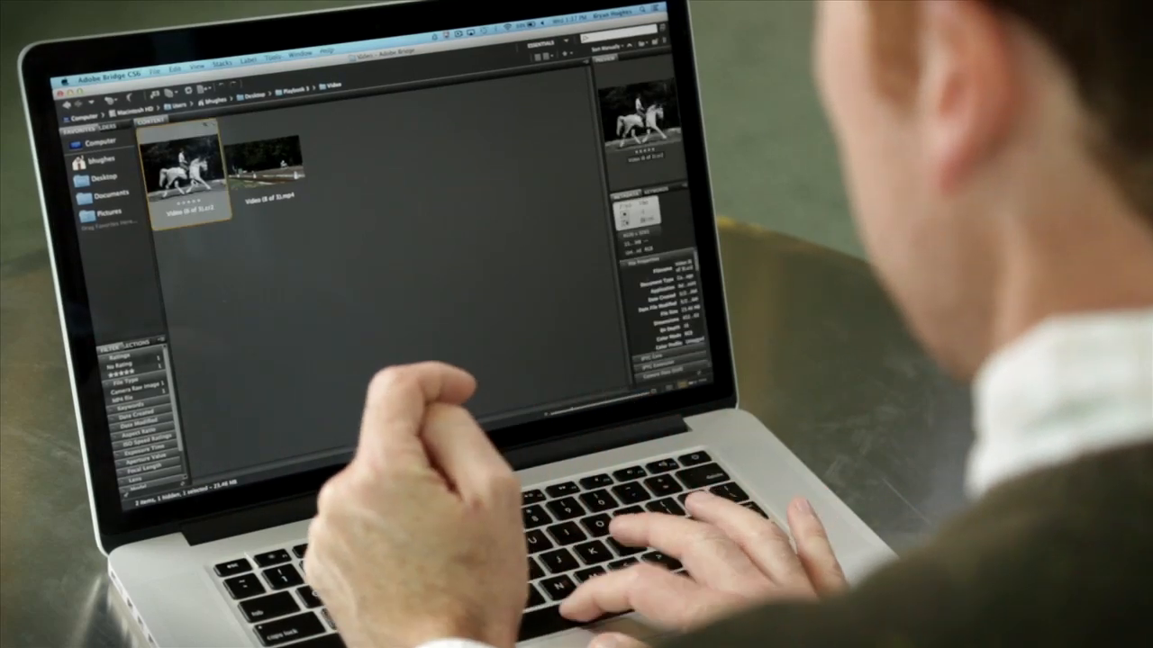
key(space)
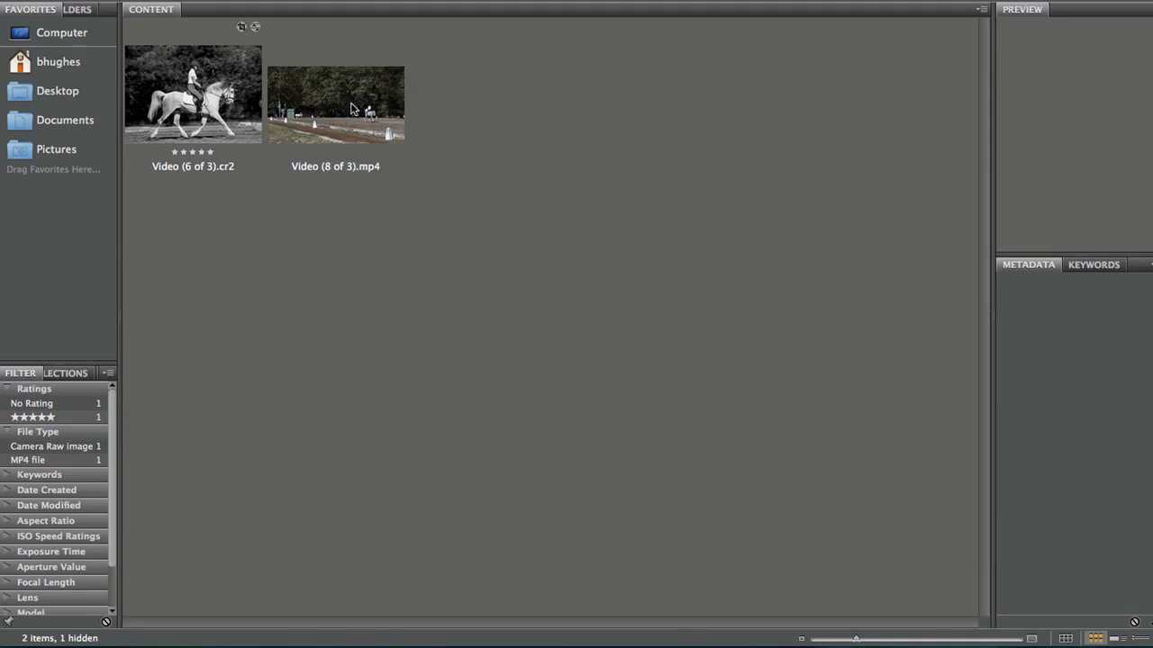
Select the Video (8 of 3).mp4 dressage clip to show its 1920x1080, 83.54 MB properties
click(335, 101)
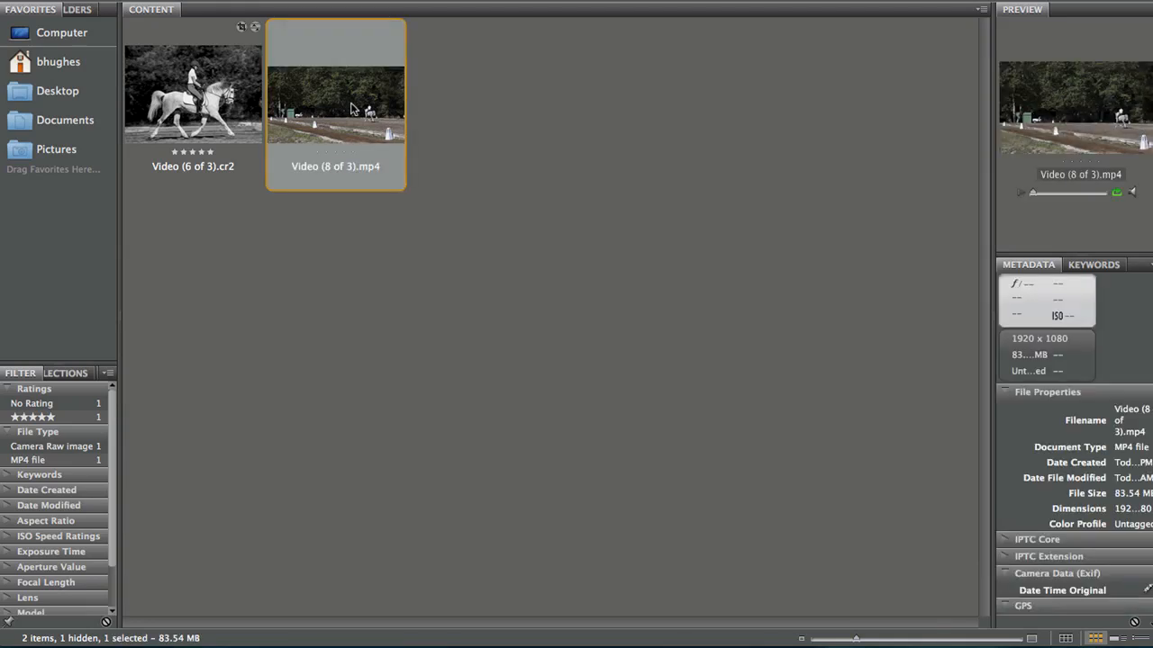
mouse_move(576, 640)
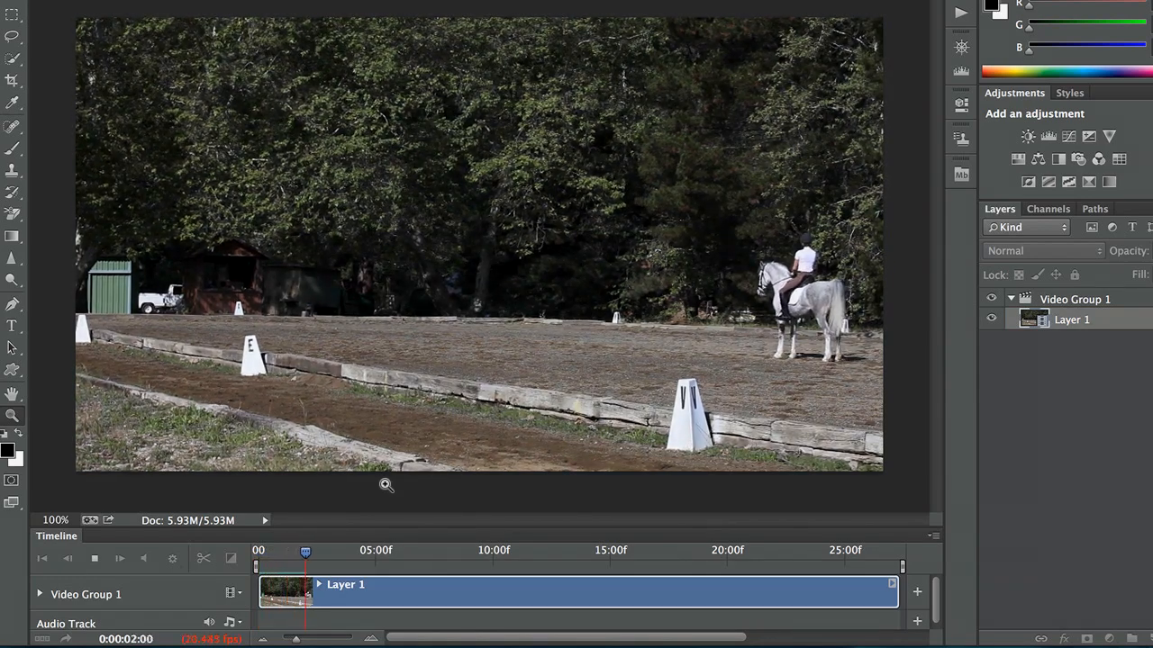
Scrub to where the riding begins, split the clip at the playhead, and preview the trimmed result
drag(304, 551, 347, 551)
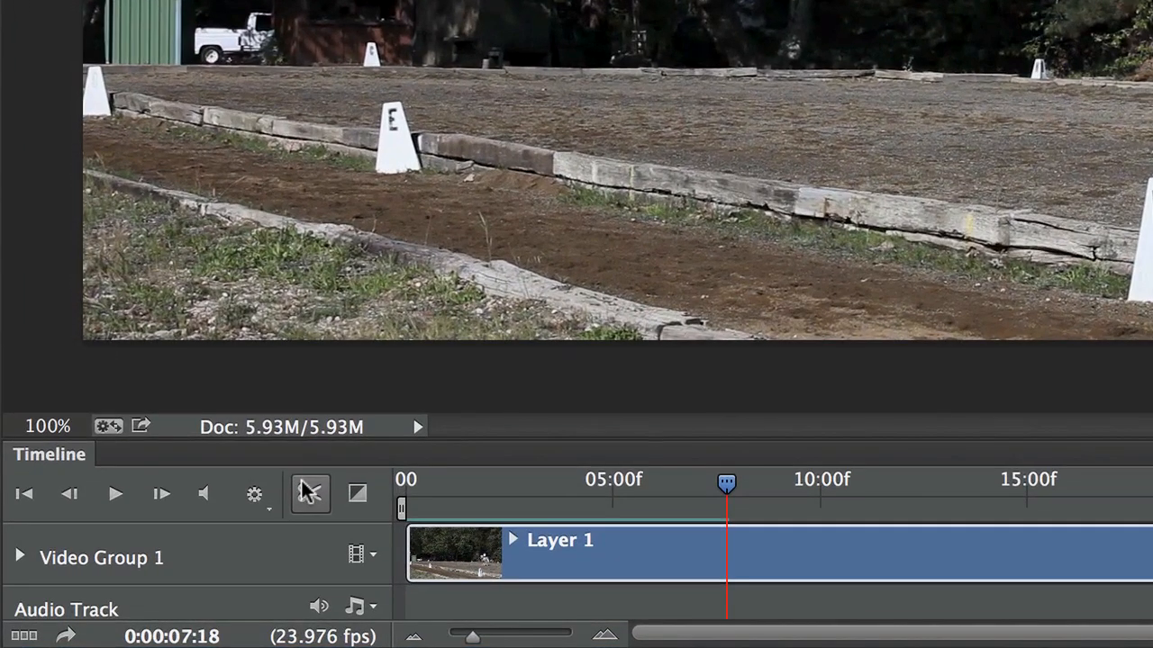
click(310, 494)
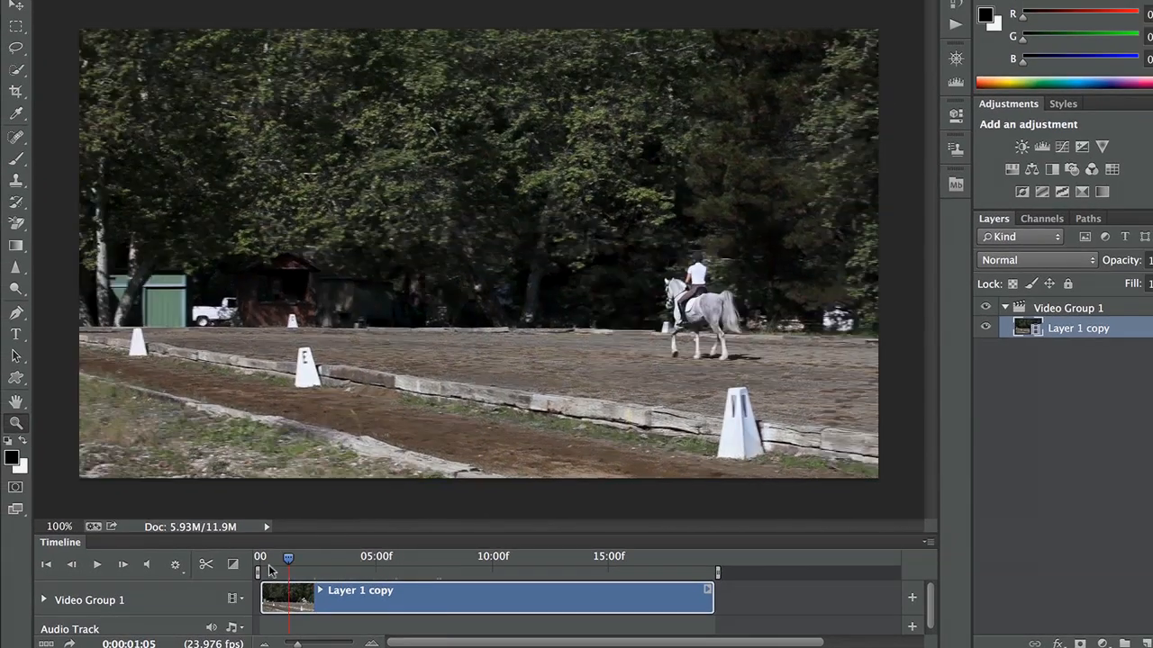
drag(288, 556, 364, 557)
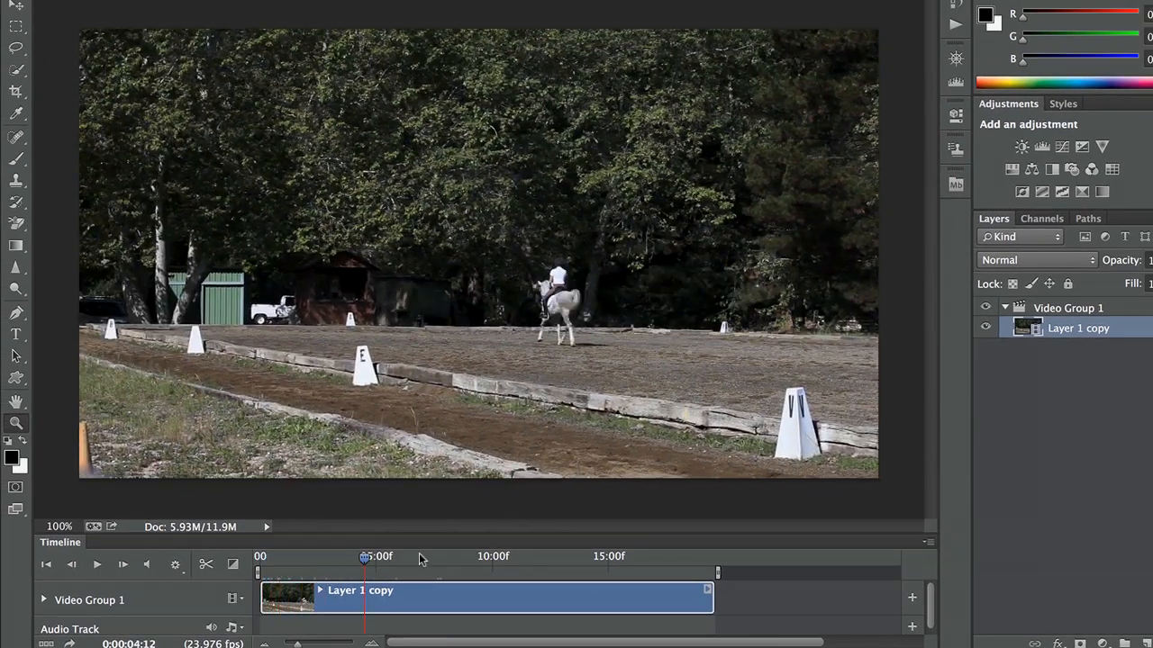